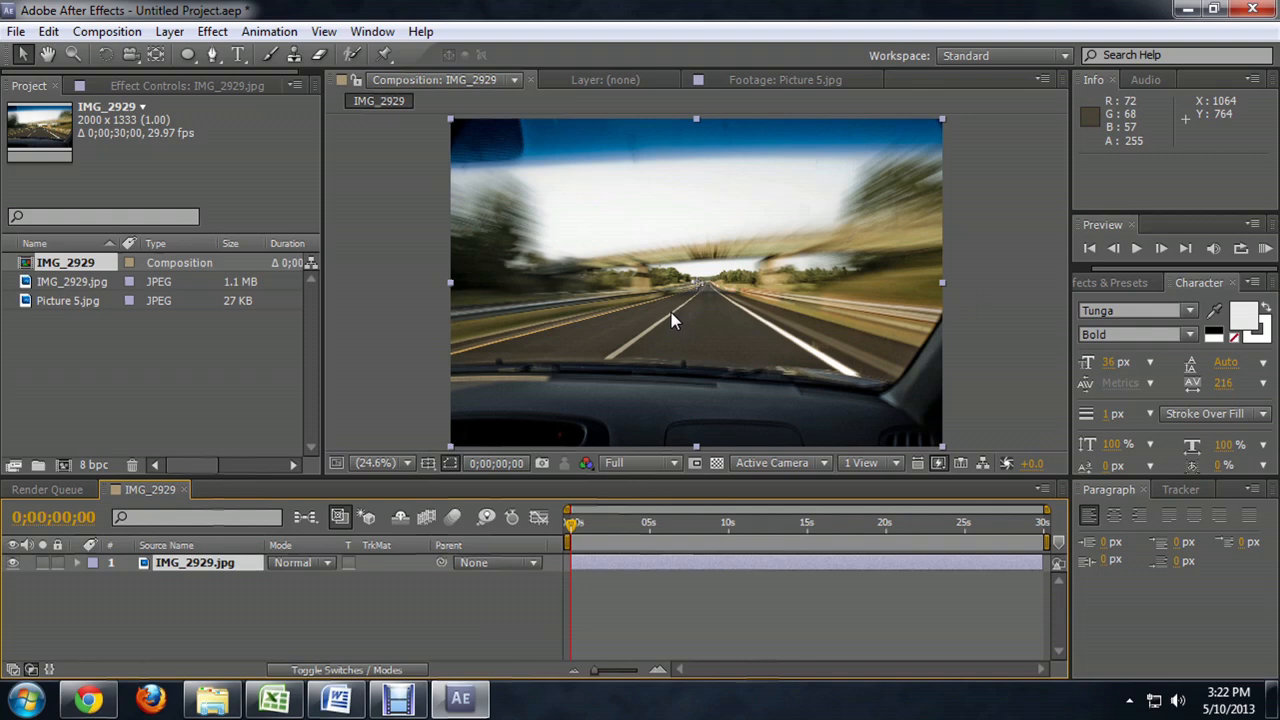
mouse_move(644, 264)
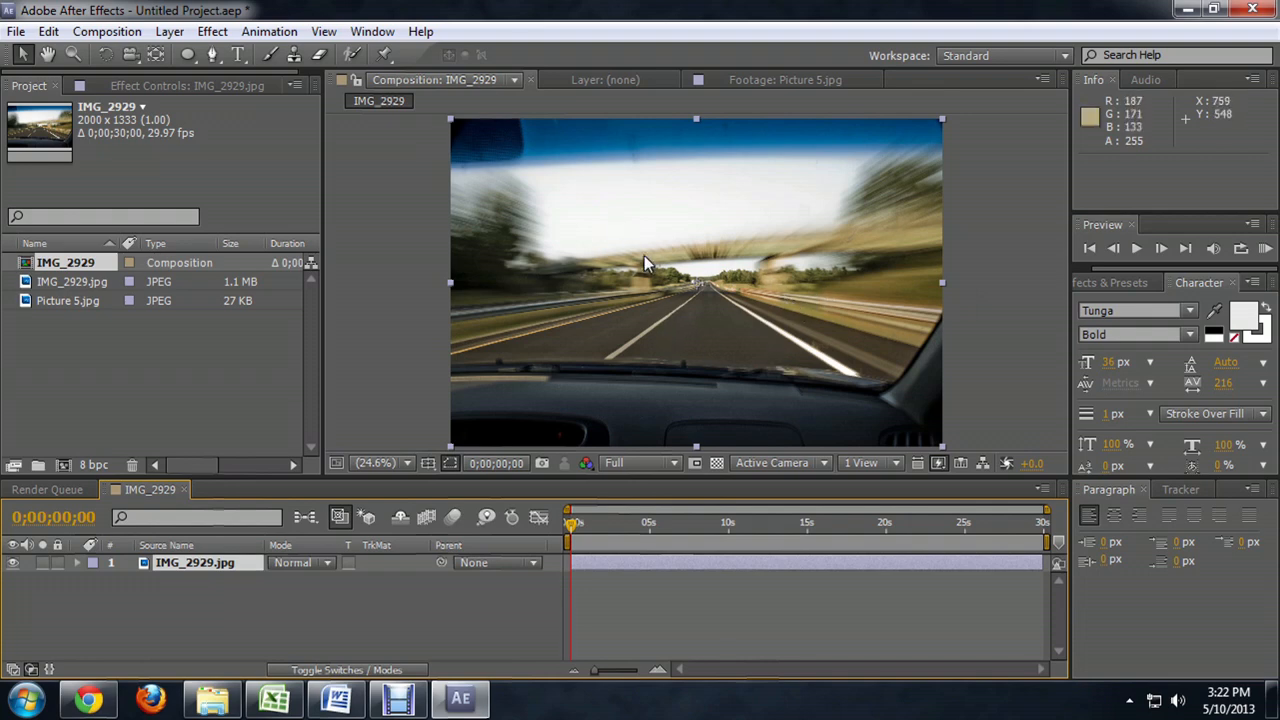
mouse_move(664, 324)
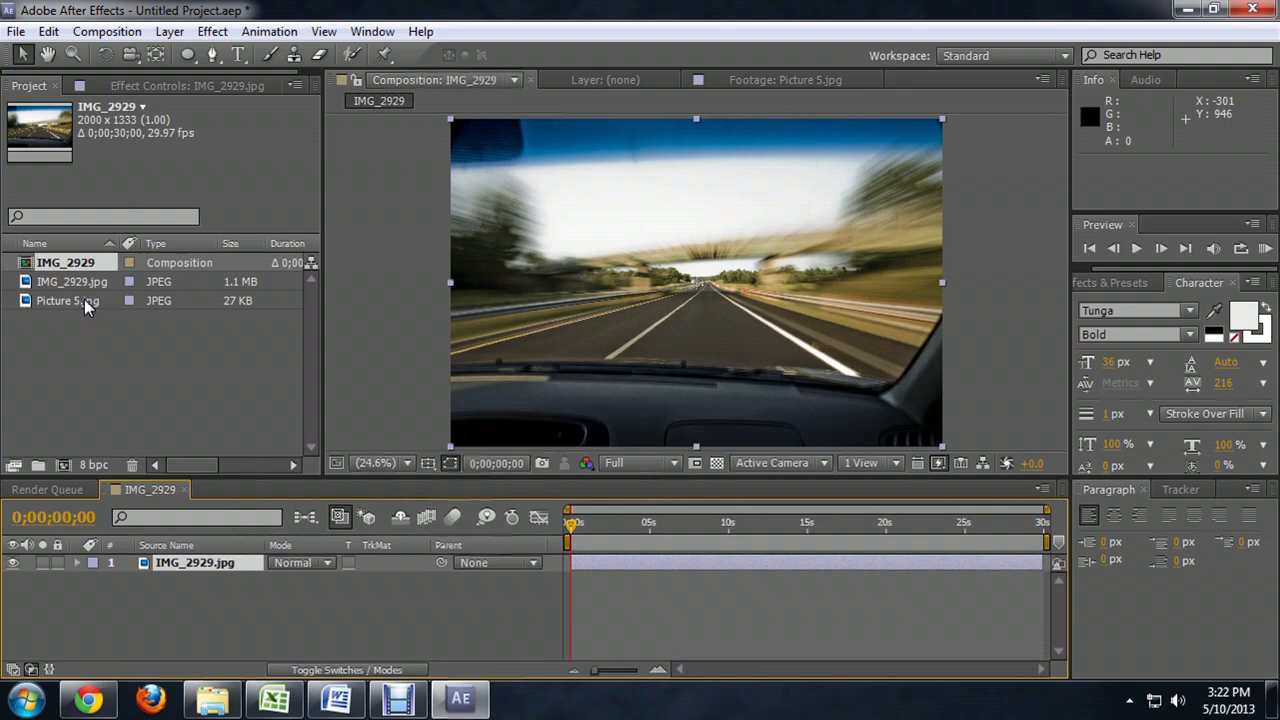
- Create a new composition from the Picture 5.jpg face photo
click(68, 300)
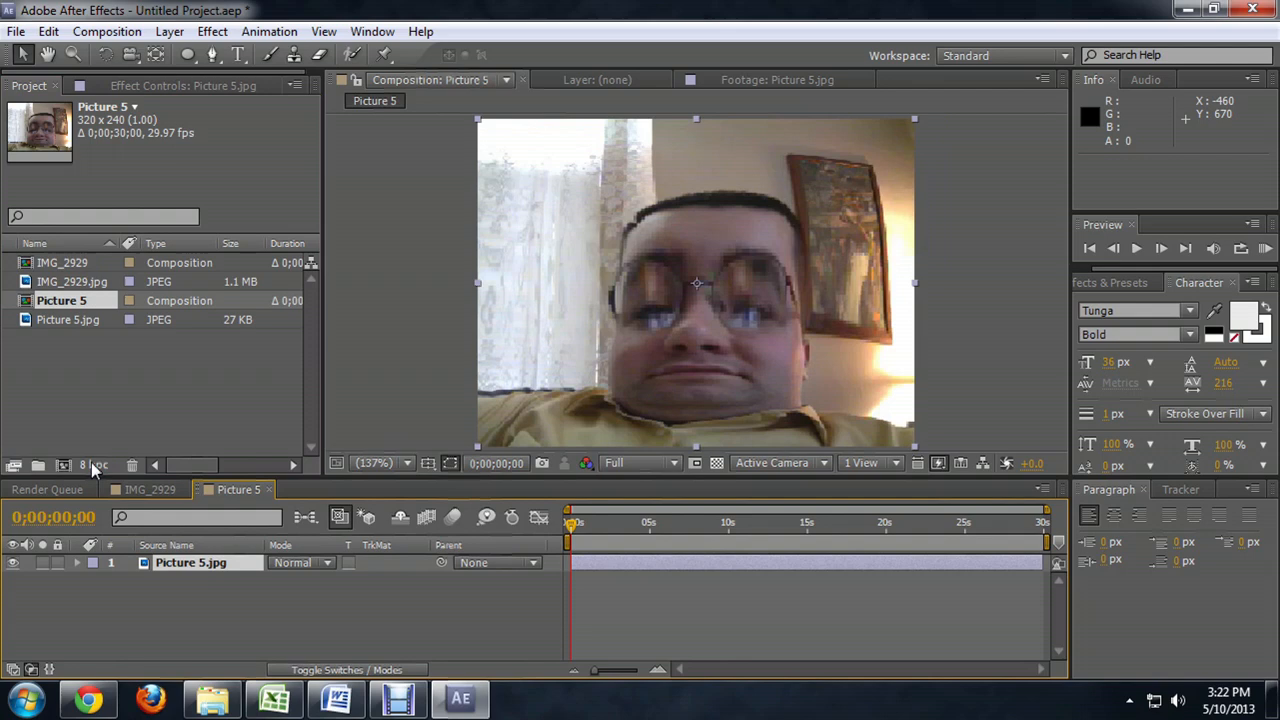
mouse_move(760, 244)
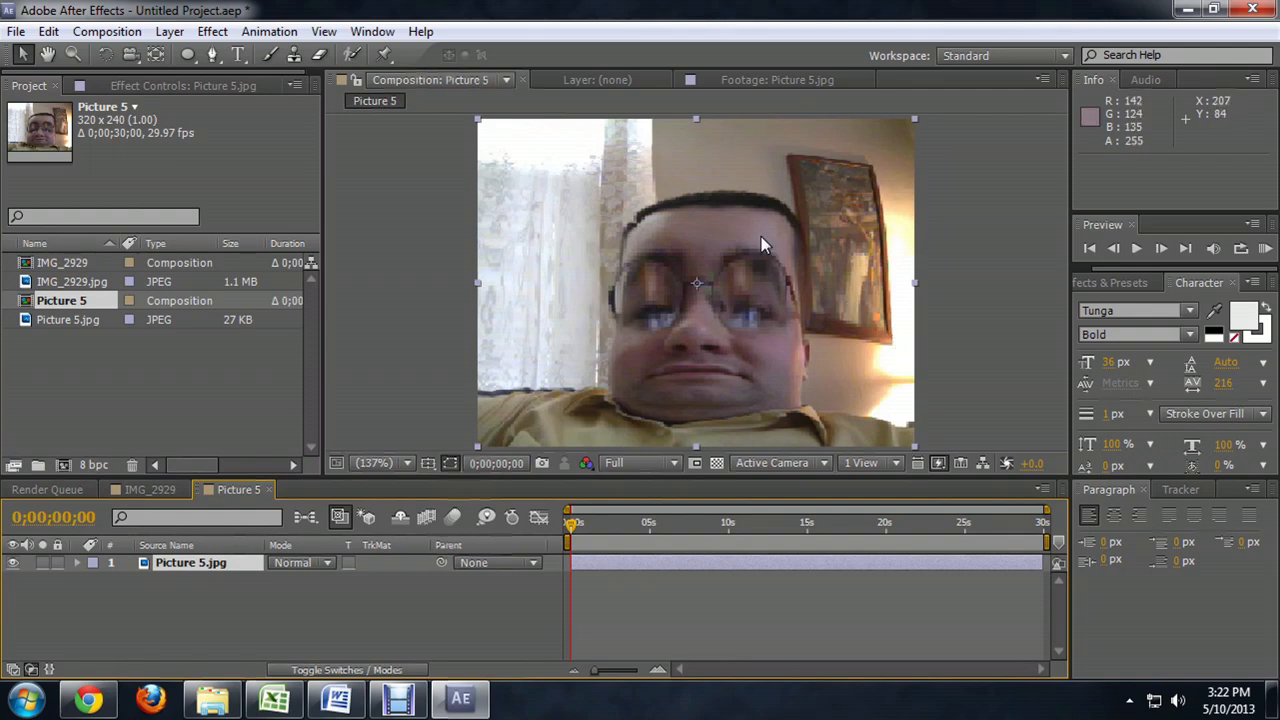
mouse_move(910, 336)
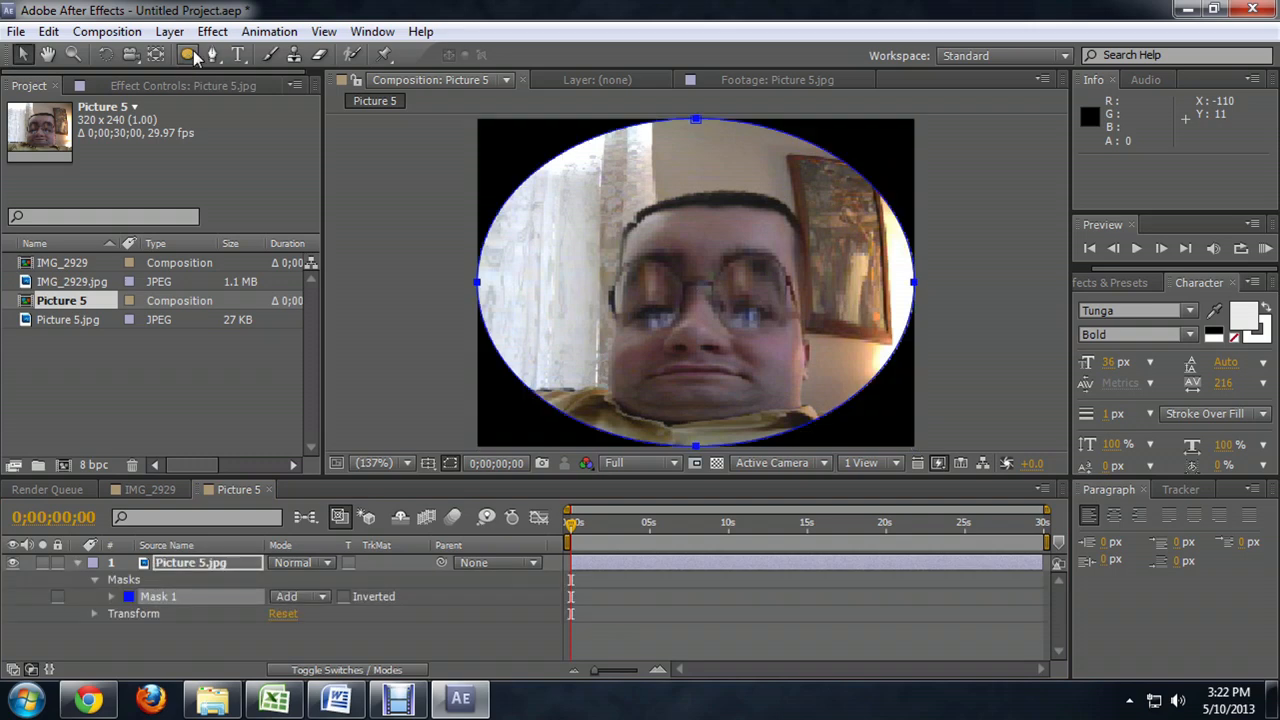
mouse_move(186, 56)
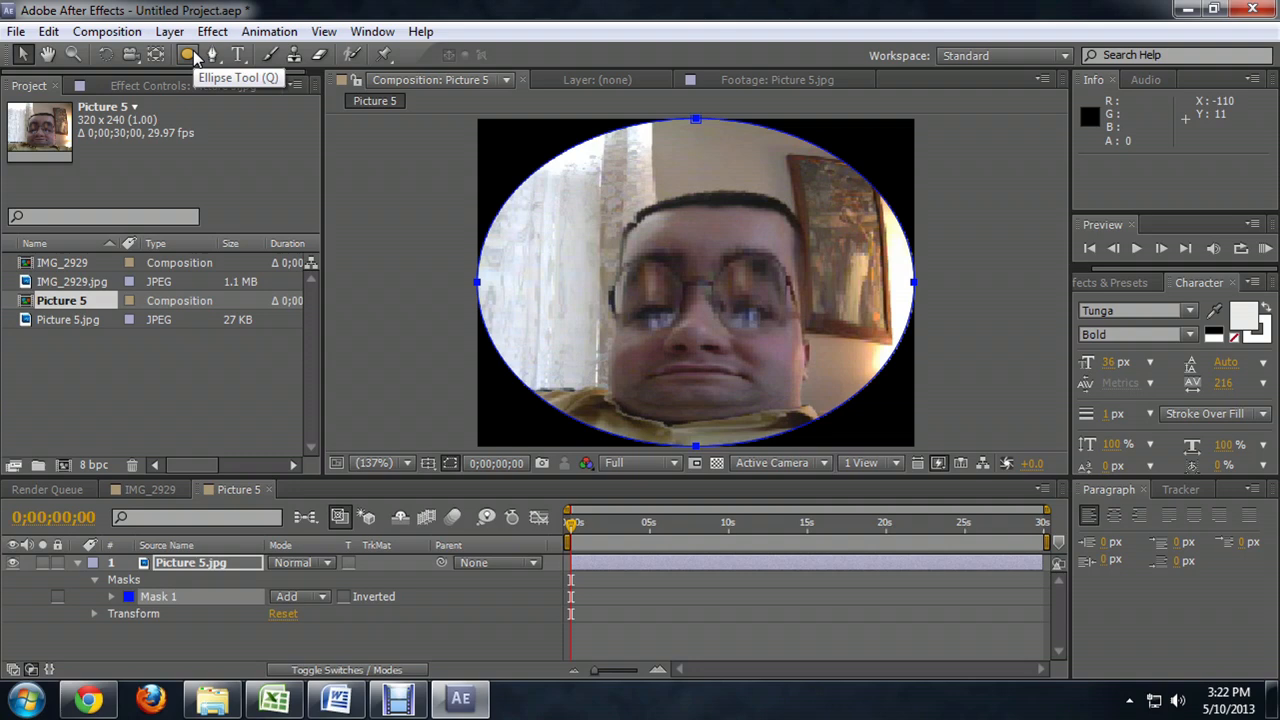
mouse_move(168, 596)
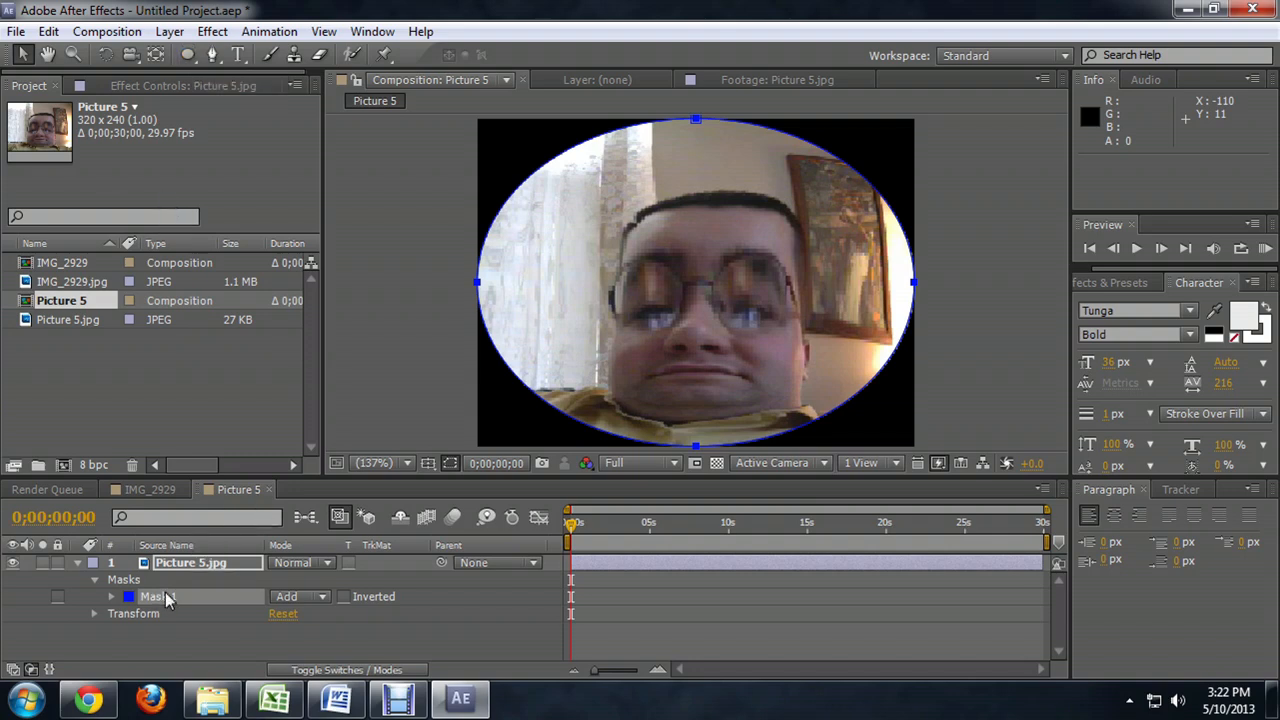
- Give Mask 1 a feather of about 73 px and a negative expansion so the edges fade
click(112, 584)
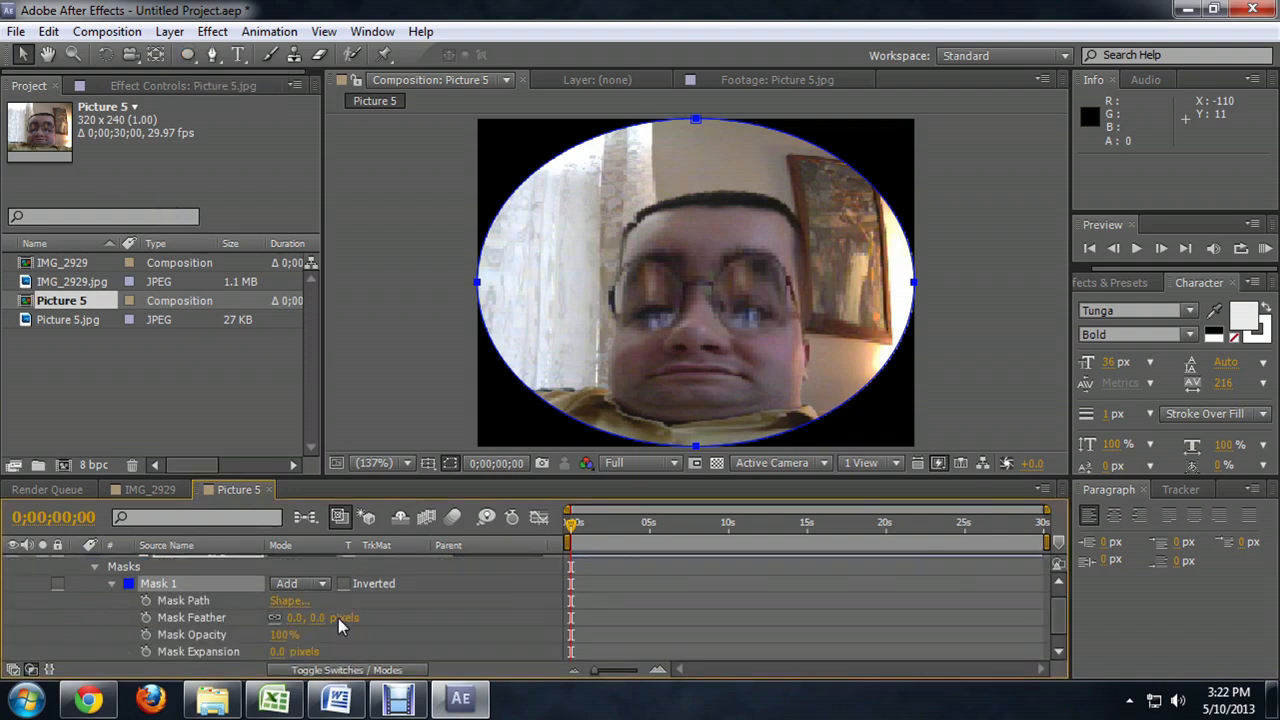
drag(300, 616, 340, 616)
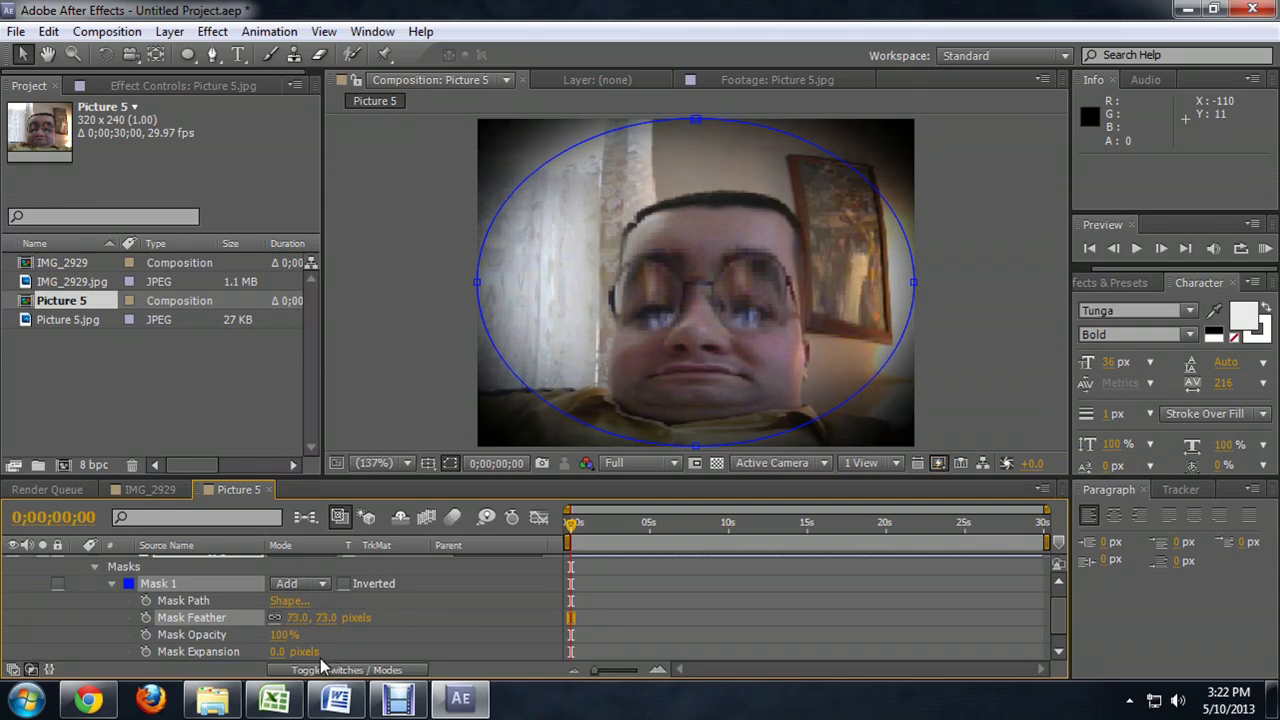
drag(300, 652, 280, 652)
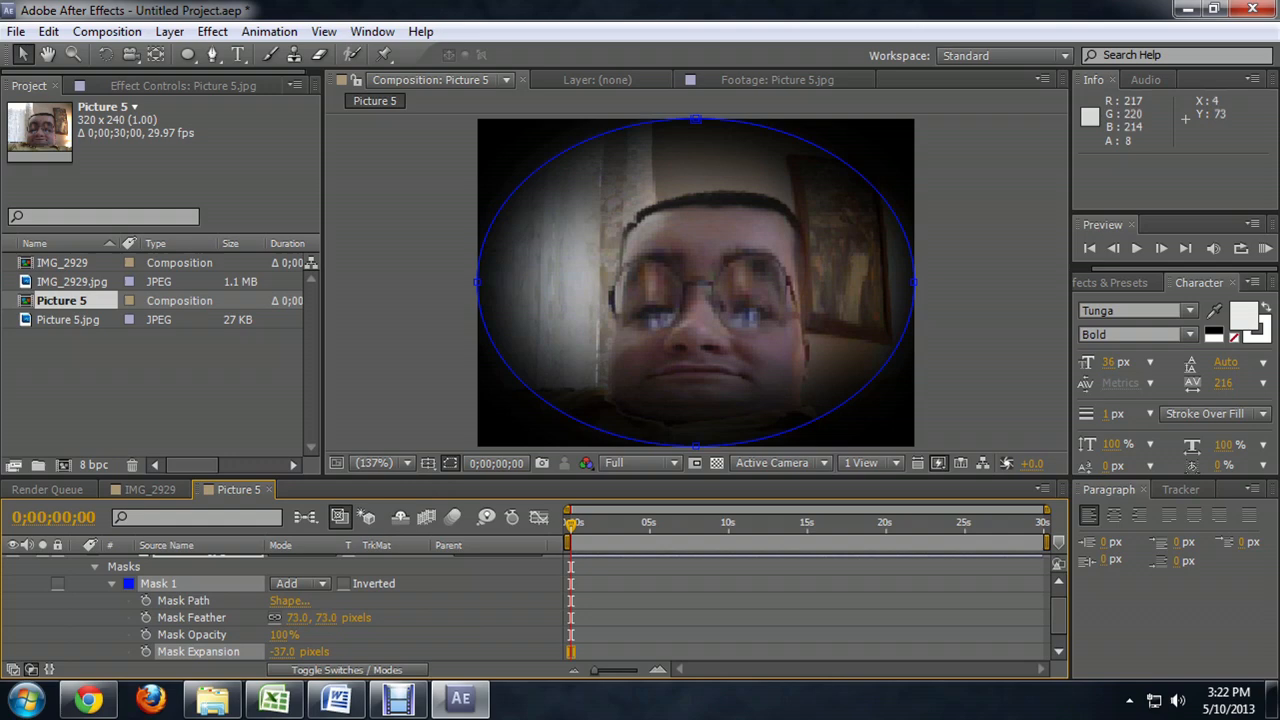
mouse_move(590, 480)
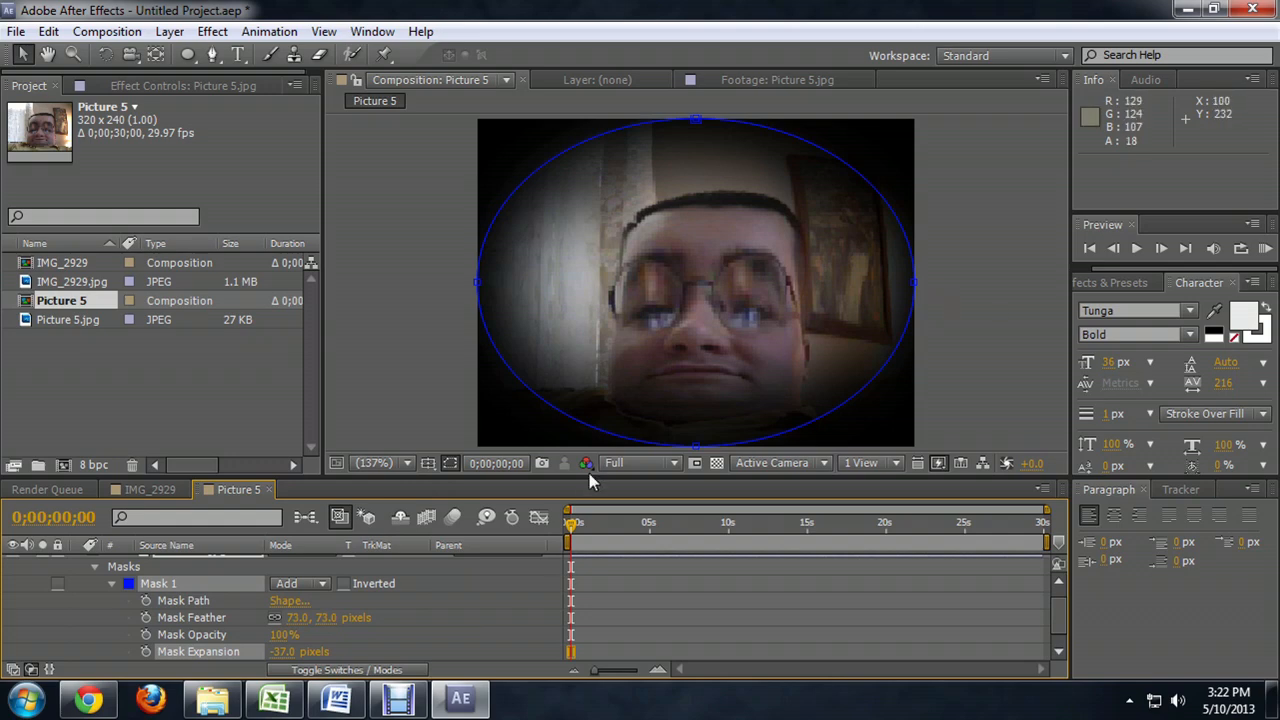
click(136, 488)
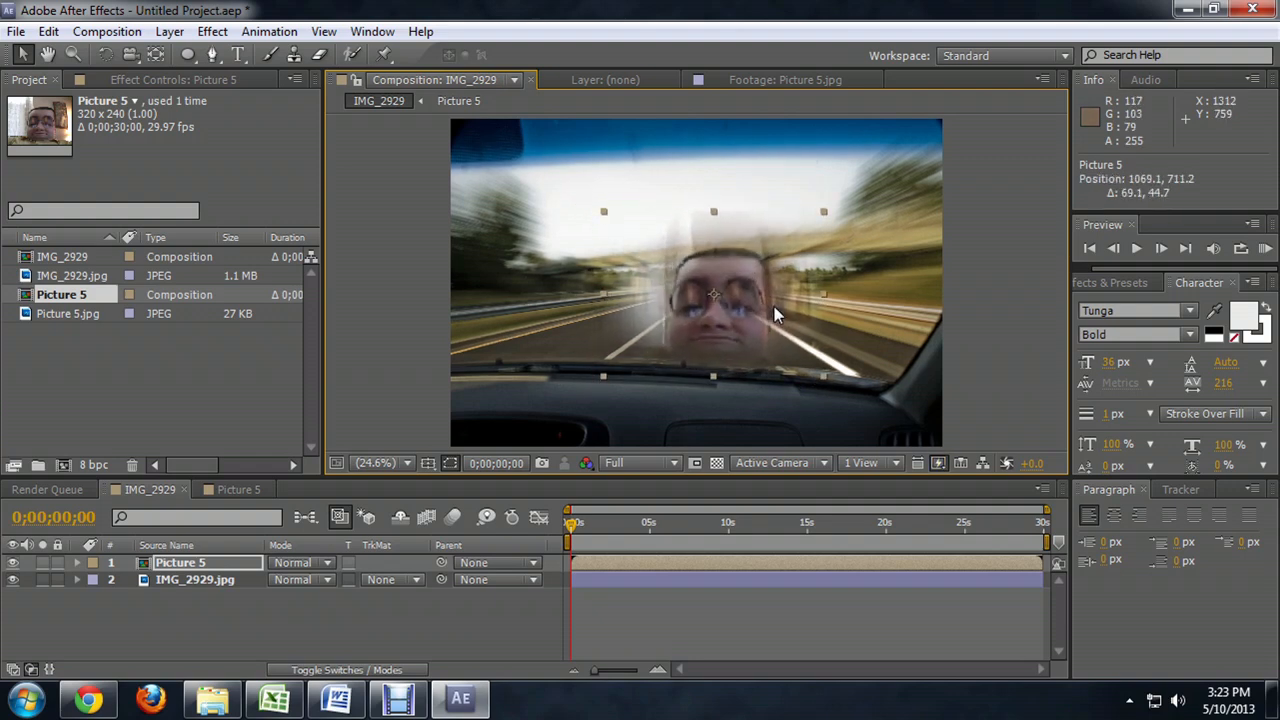
mouse_move(616, 390)
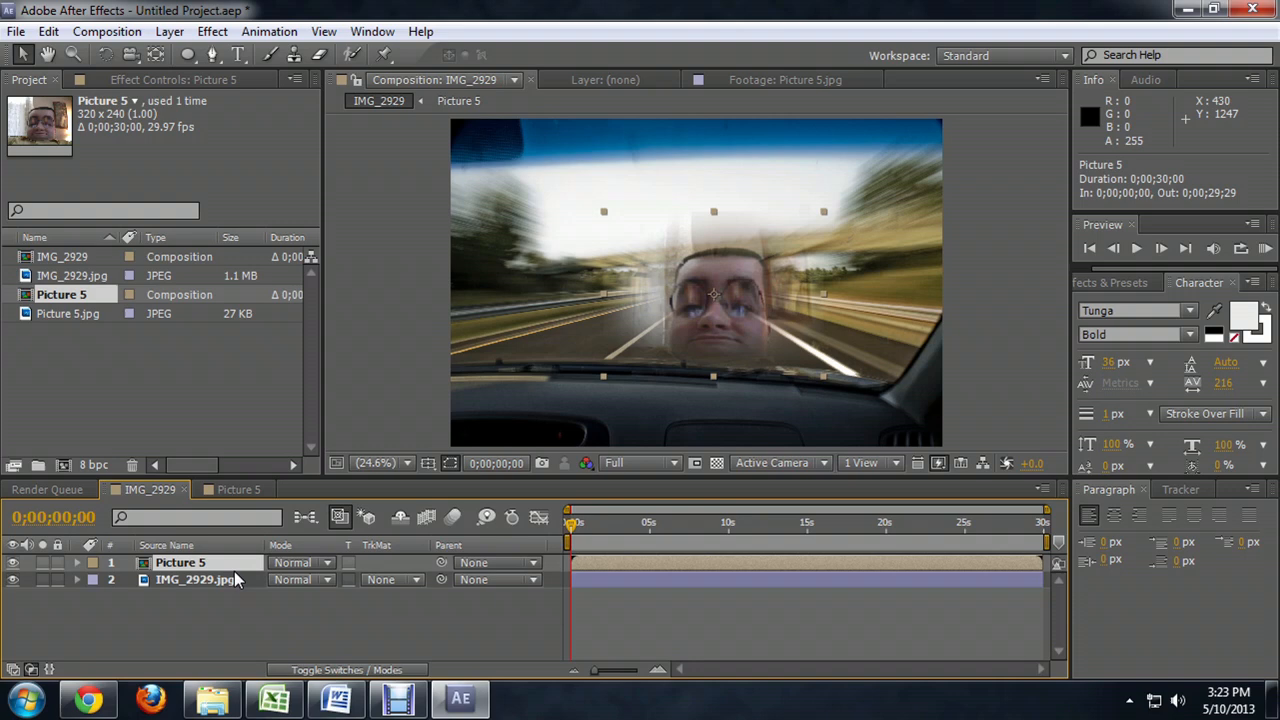
- Reveal the Picture 5 layer's Opacity and lower it to 80%
click(76, 562)
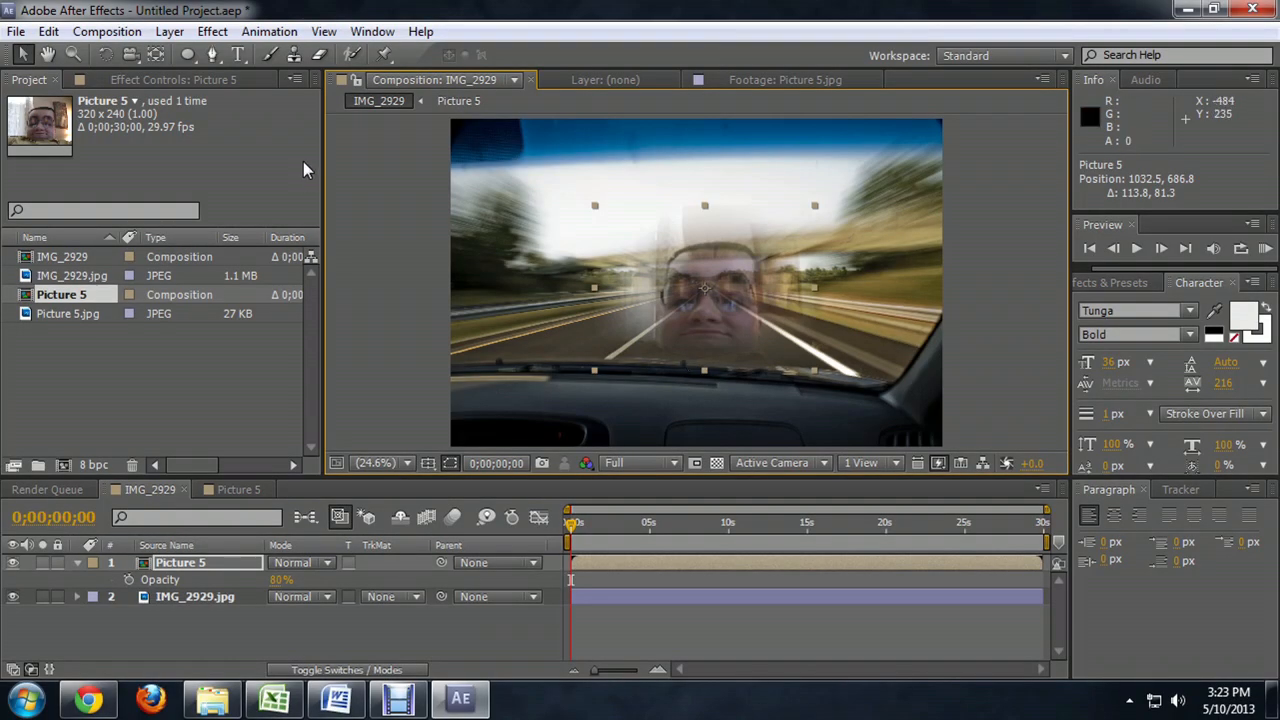
- Apply the Color Correction > Tint effect to the face layer
click(212, 32)
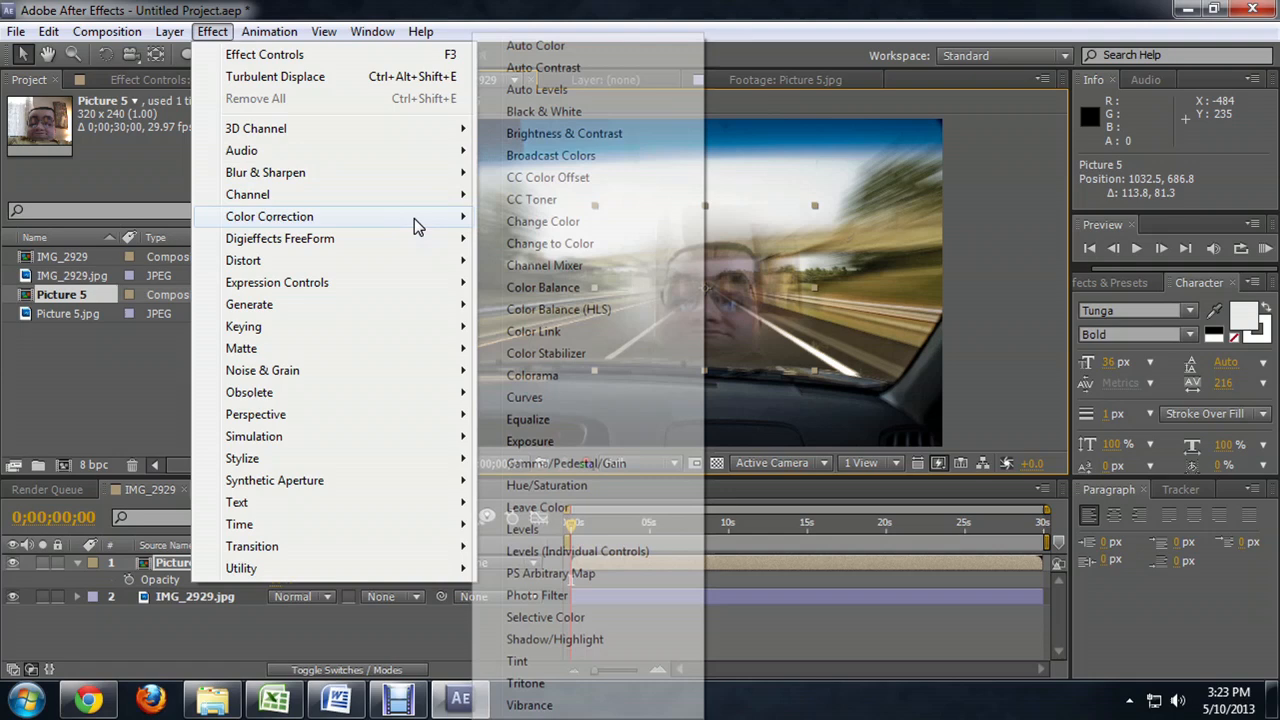
click(518, 660)
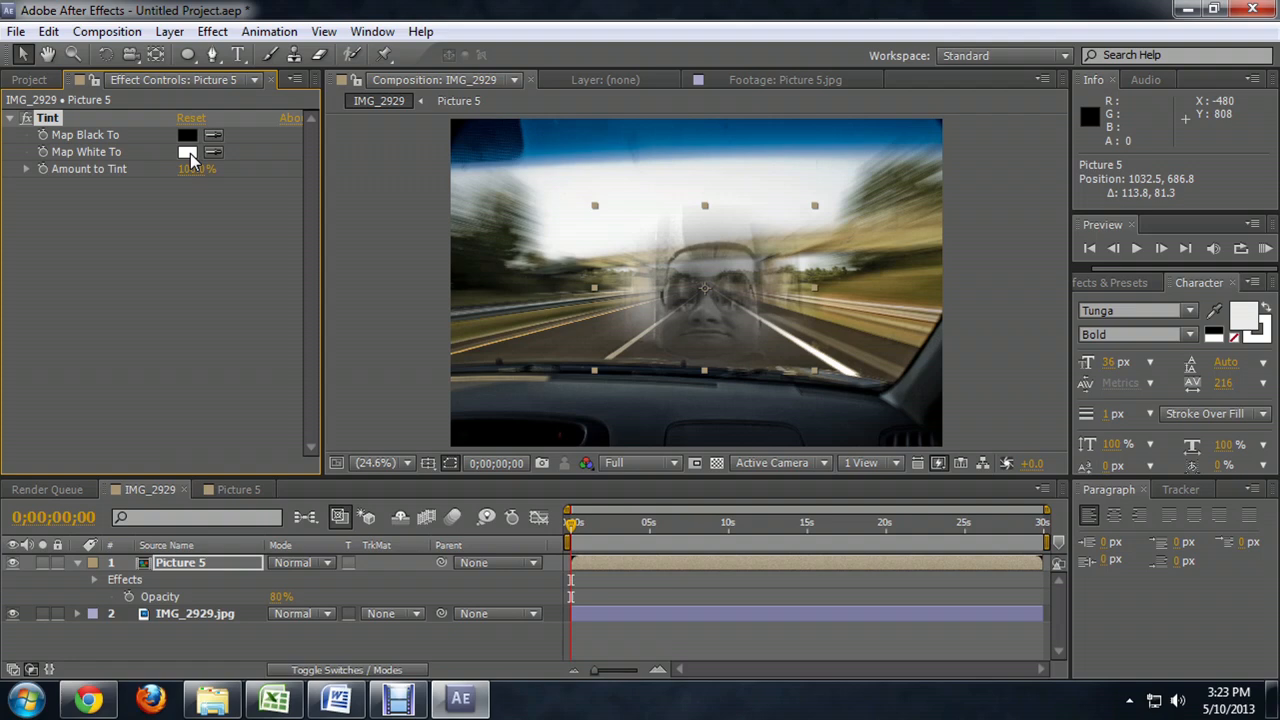
- Set Tint's Map White To colour to a bright blue and confirm
click(188, 152)
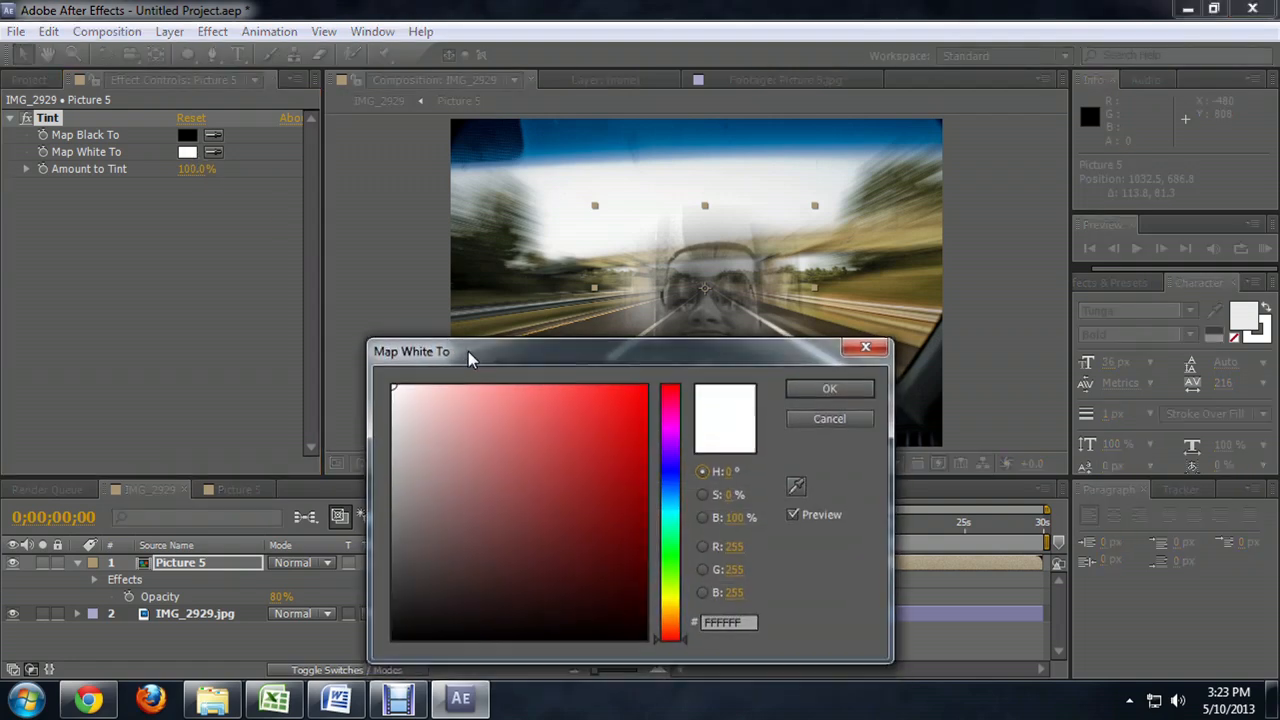
click(556, 390)
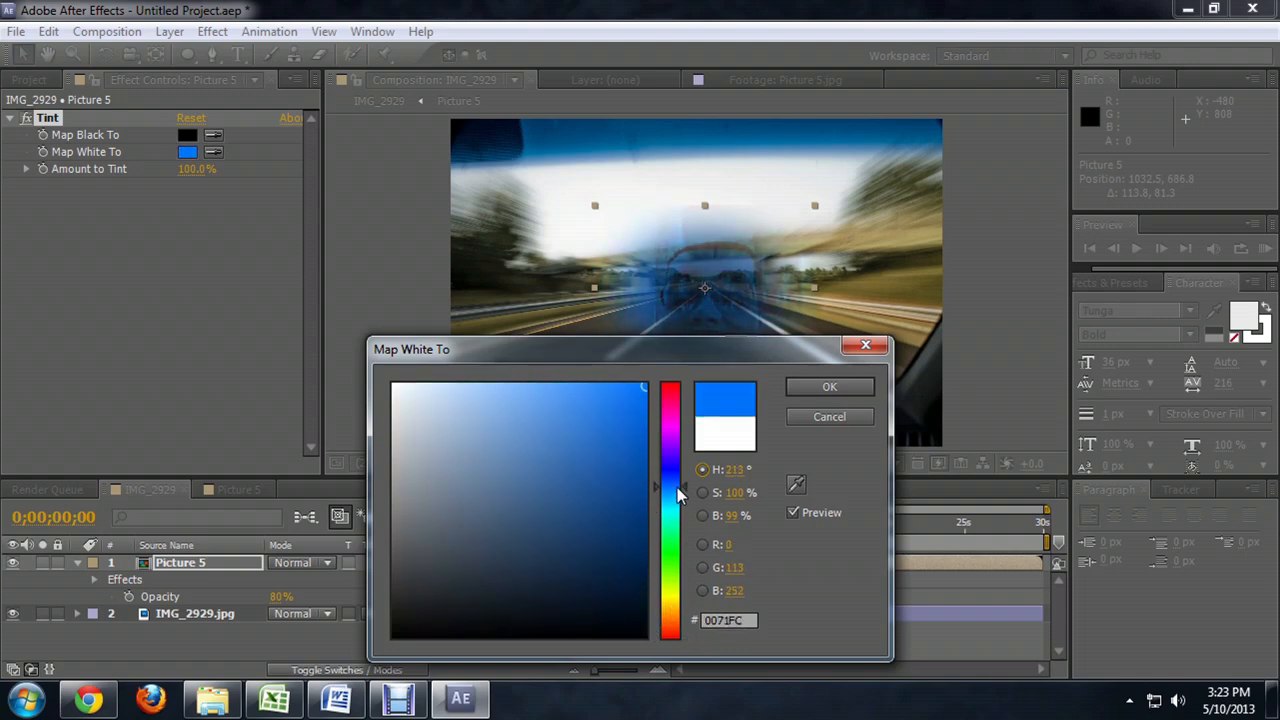
drag(670, 490, 670, 498)
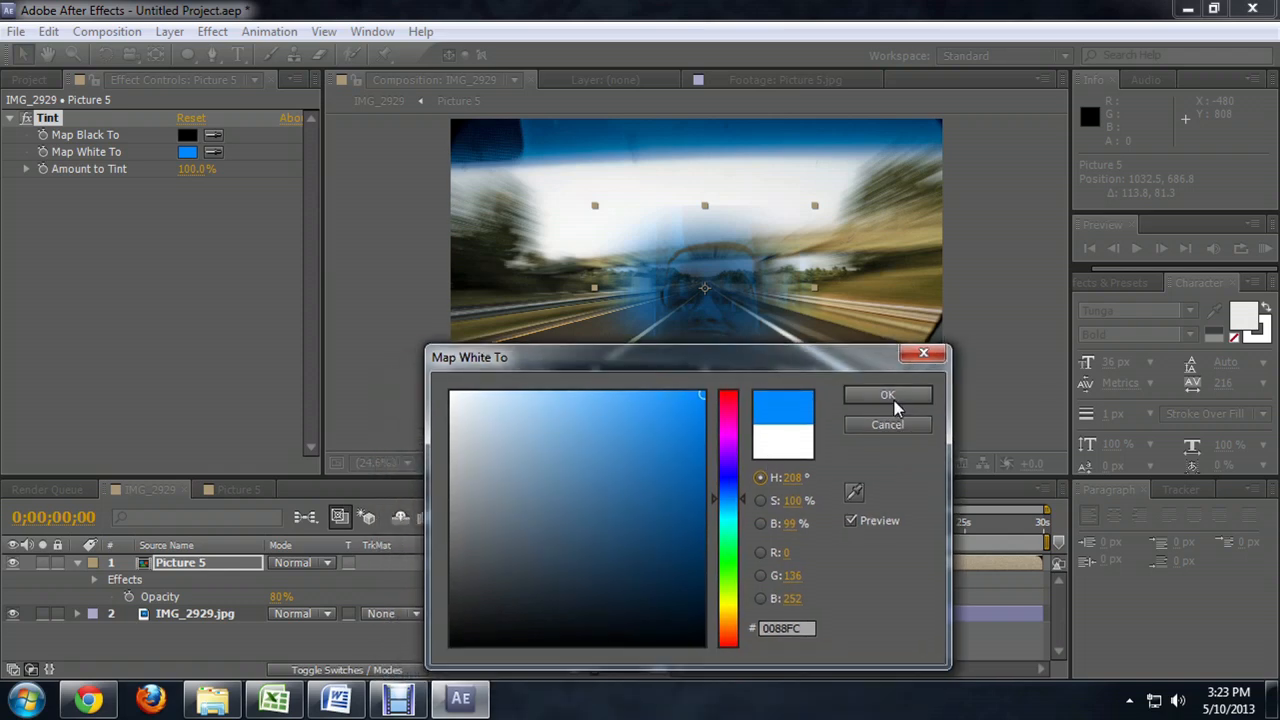
click(888, 394)
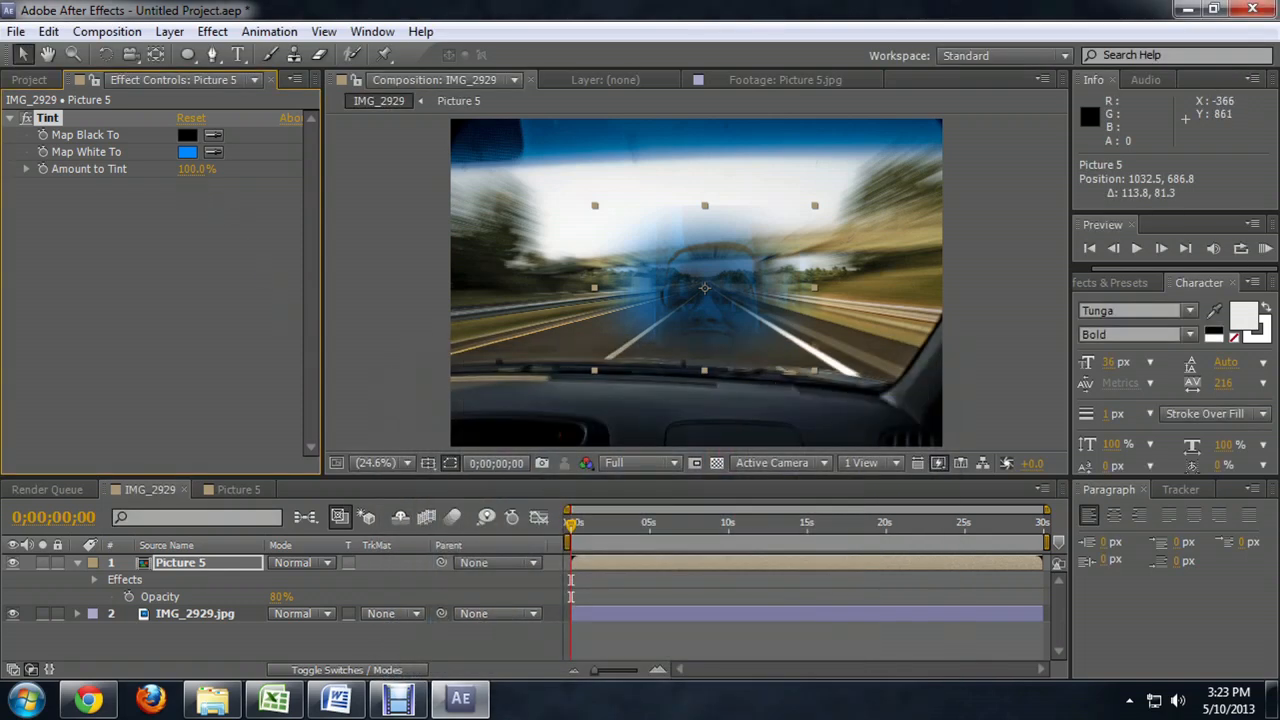